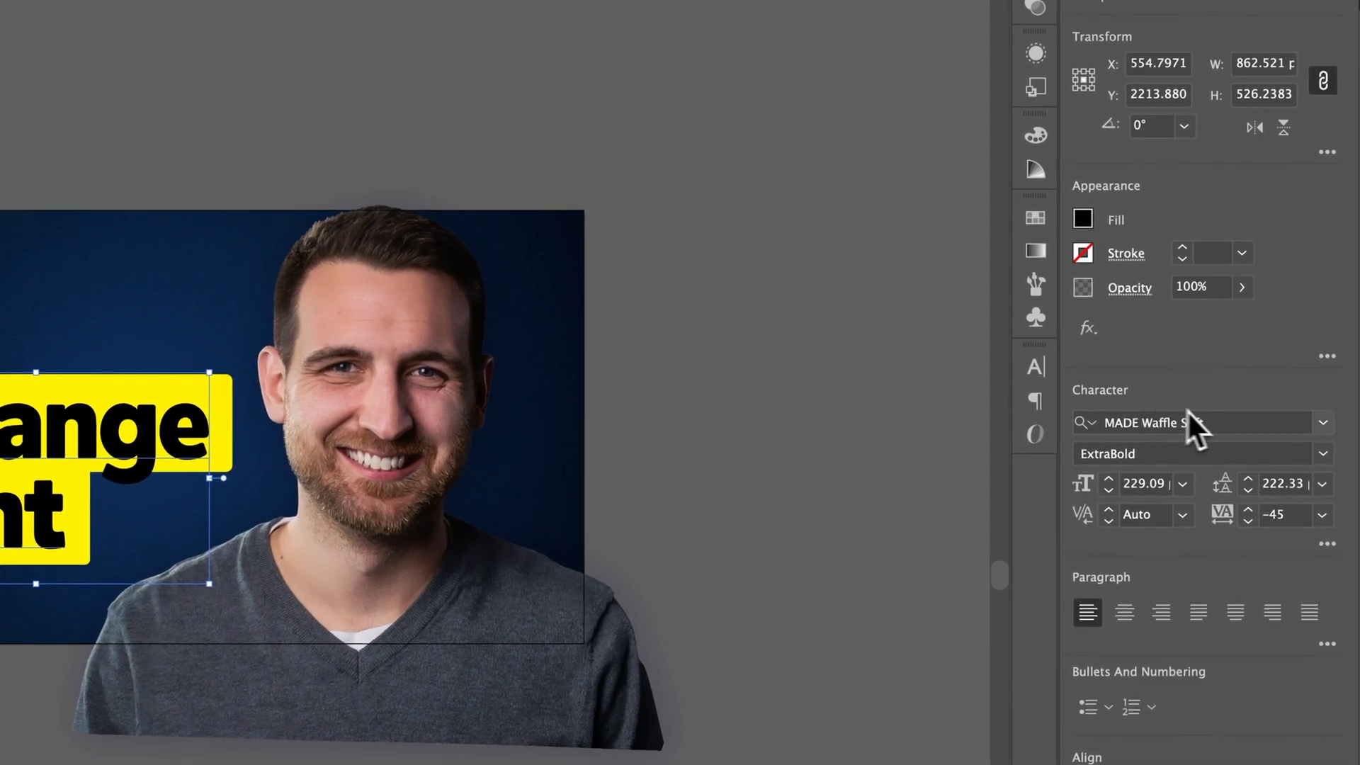
{"action": "mouse_move", "coordinate": [1331, 455]}
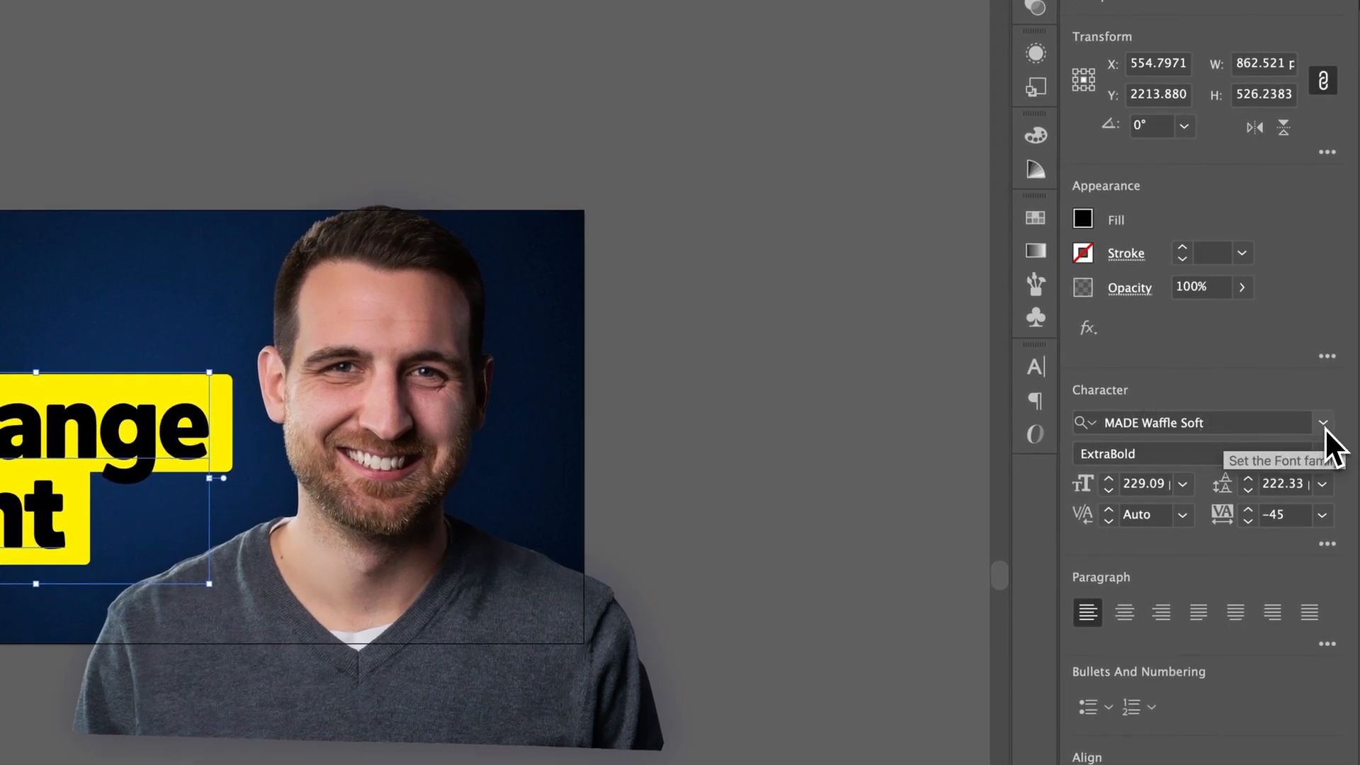
- Expand the Font Family menu in the Properties panel and enlarge the font sample preview
{"action": "left_click", "coordinate": [1324, 422]}
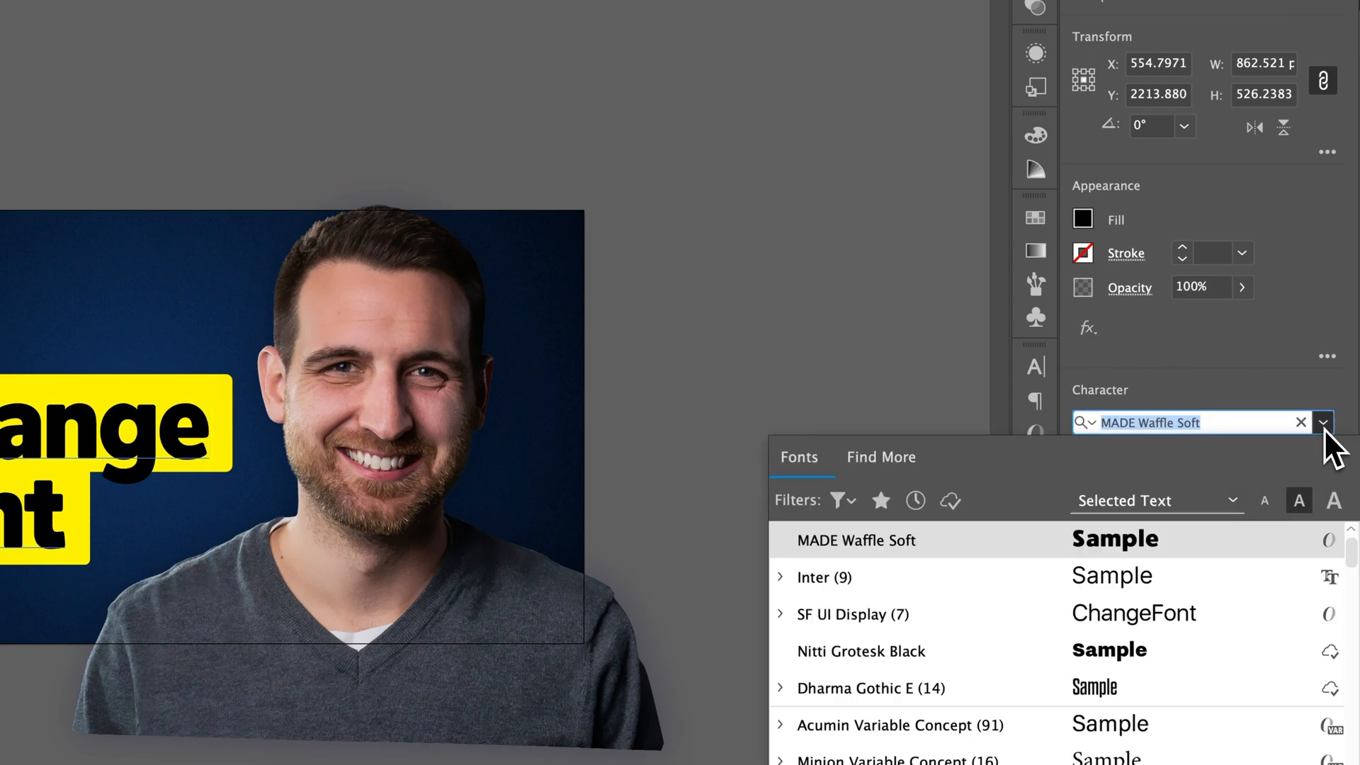
{"action": "mouse_move", "coordinate": [1328, 449]}
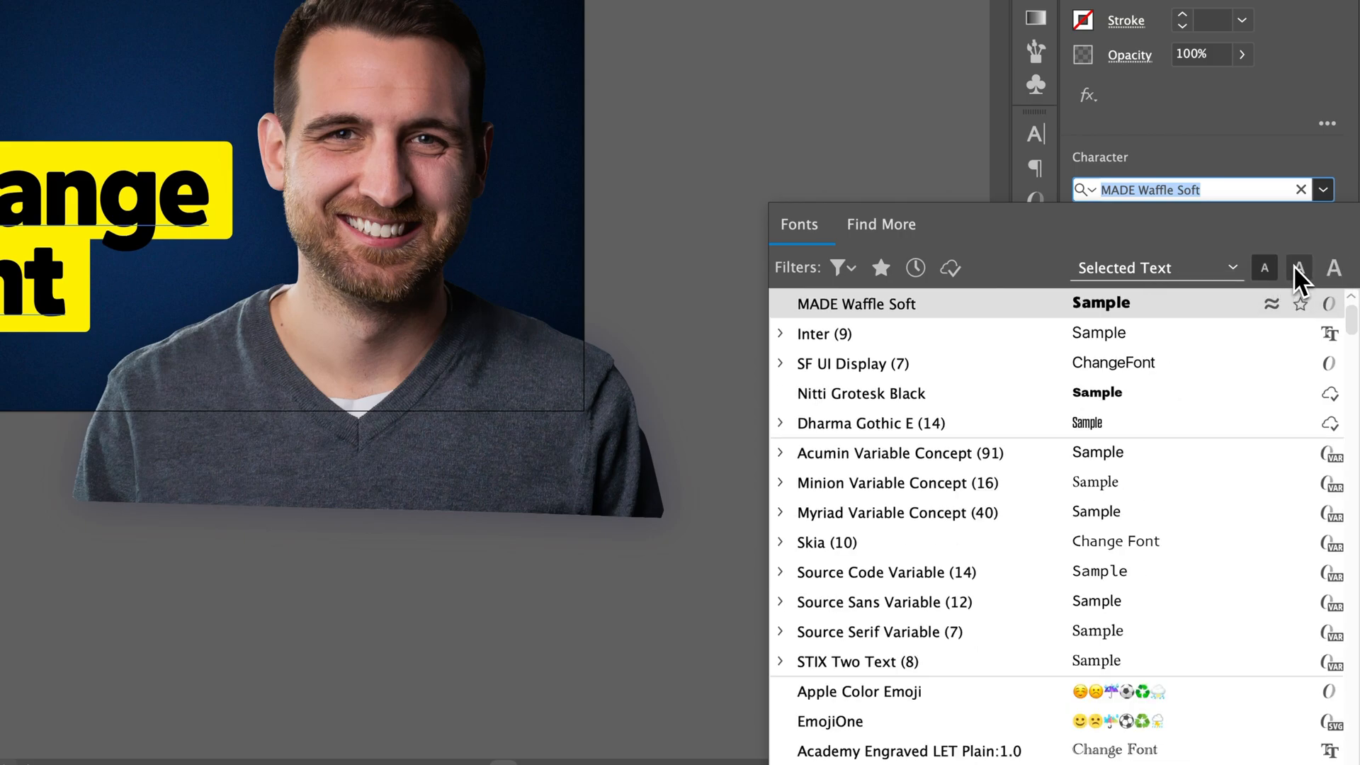
{"action": "left_click", "coordinate": [1233, 268]}
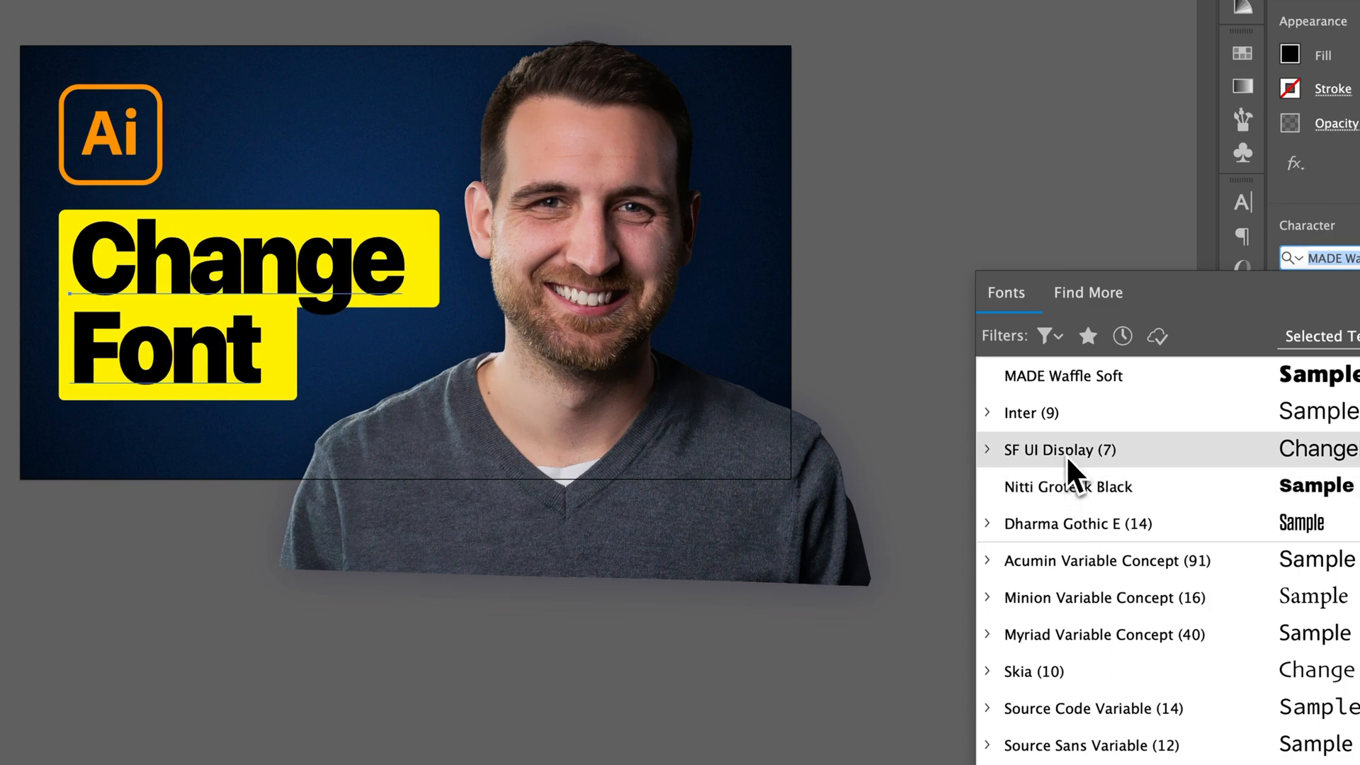
{"action": "left_click", "coordinate": [1077, 377]}
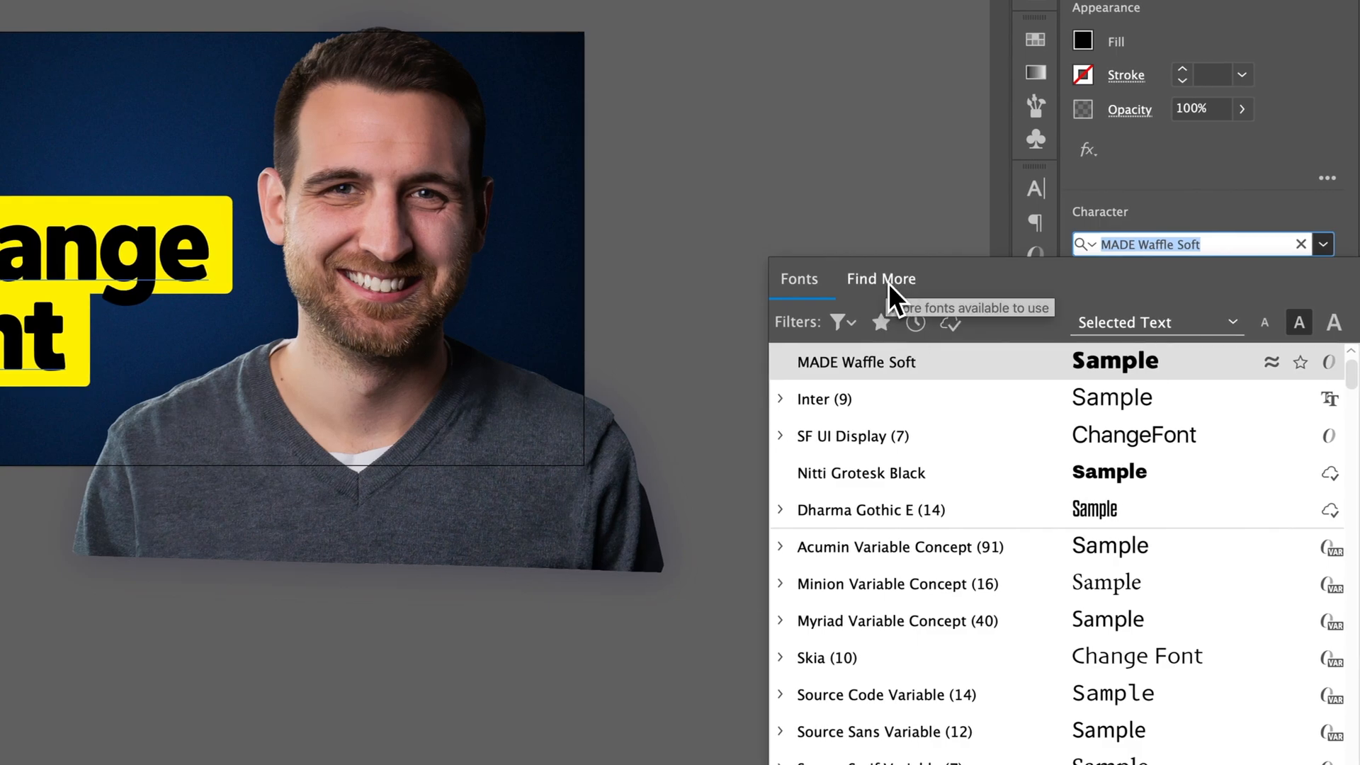
{"action": "left_click", "coordinate": [881, 279]}
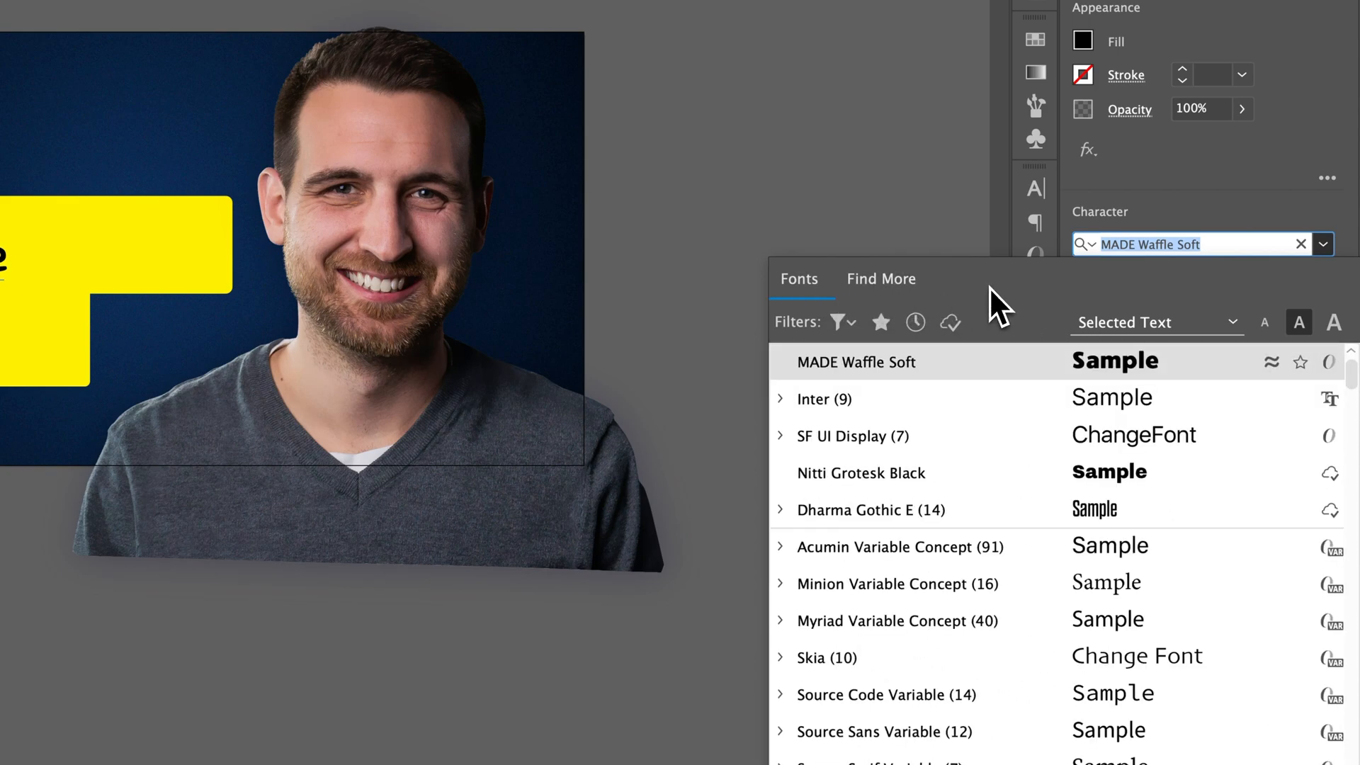
{"action": "mouse_move", "coordinate": [1040, 310]}
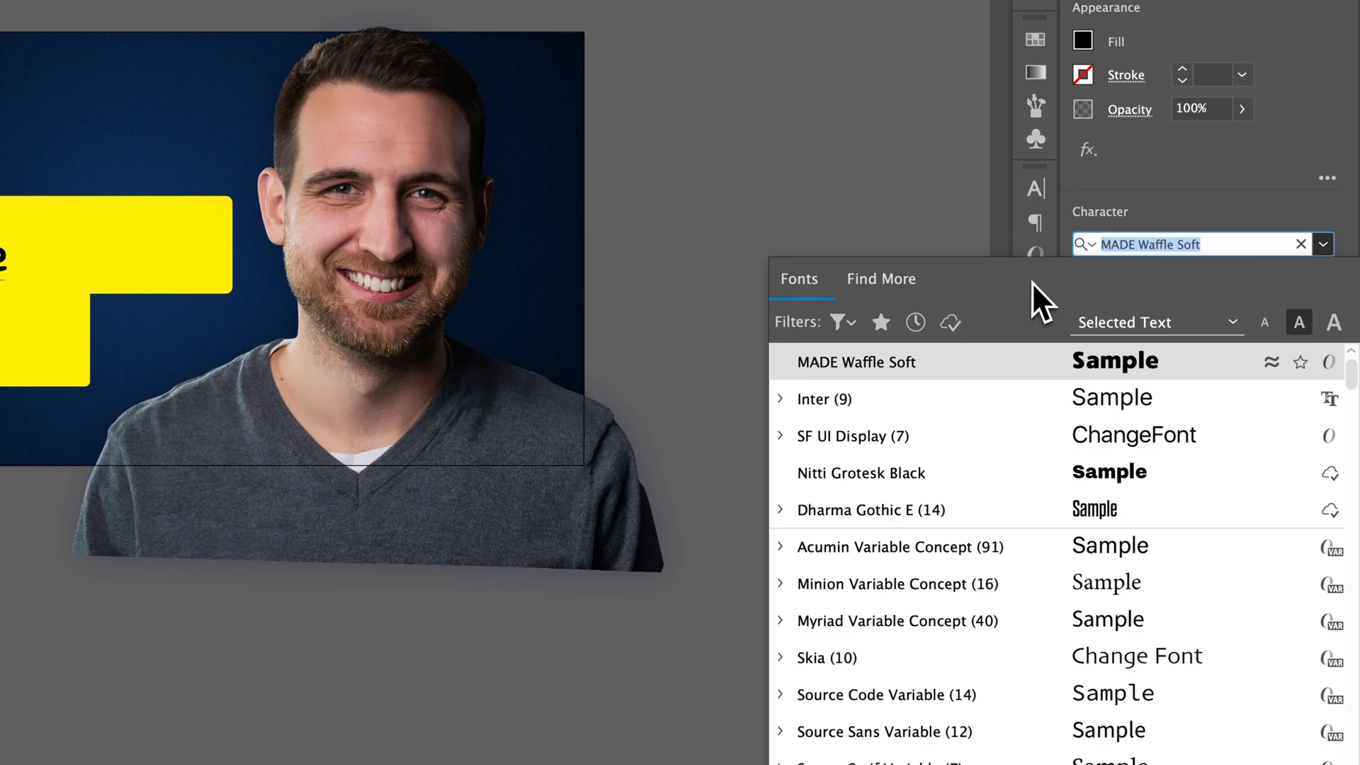
{"action": "left_click", "coordinate": [857, 362]}
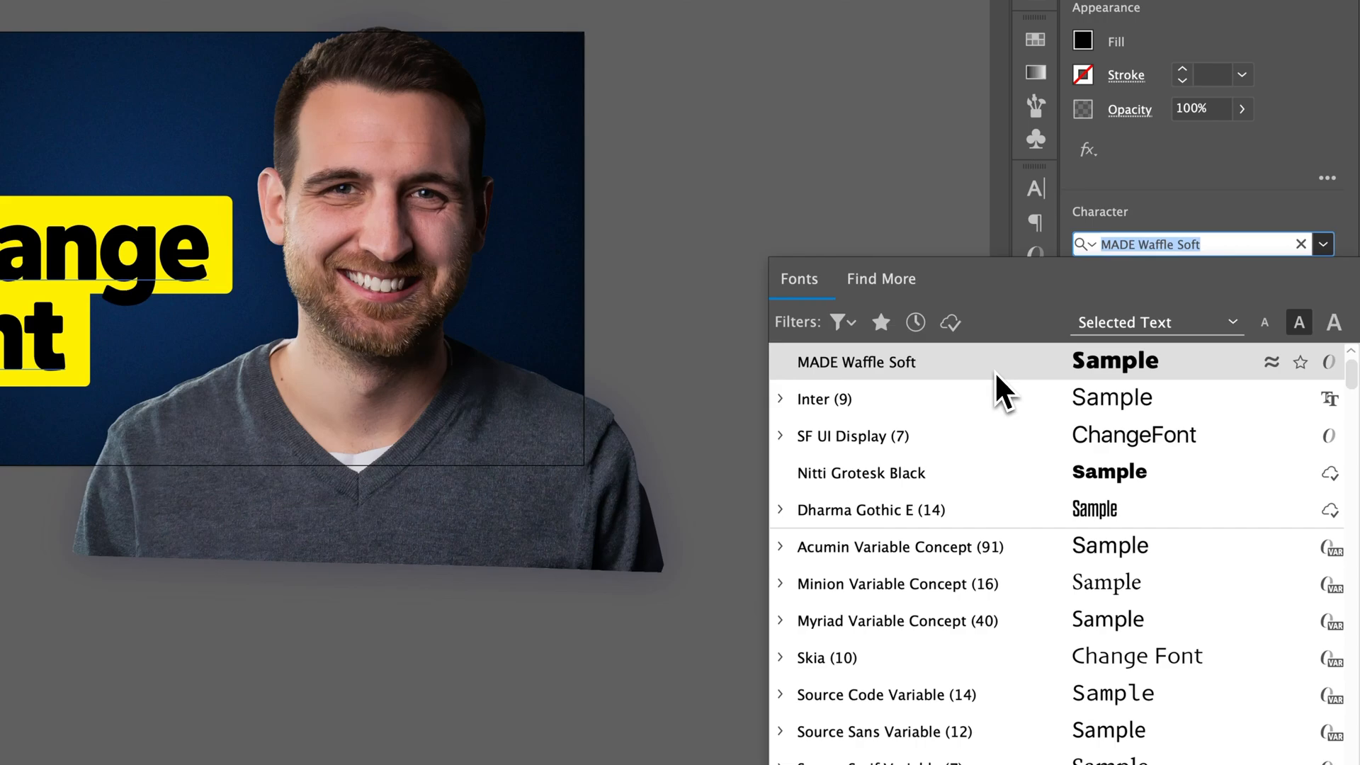
{"action": "mouse_move", "coordinate": [989, 398]}
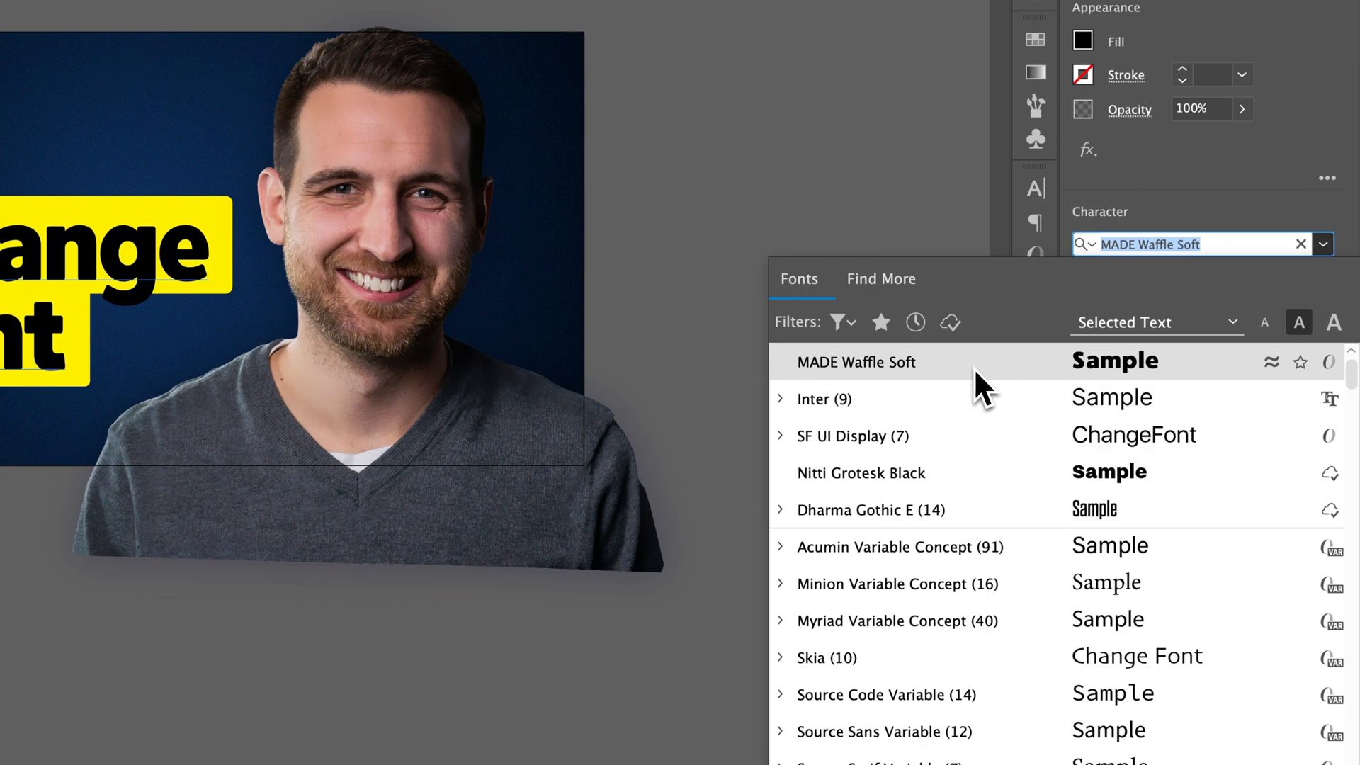
{"action": "mouse_move", "coordinate": [894, 380]}
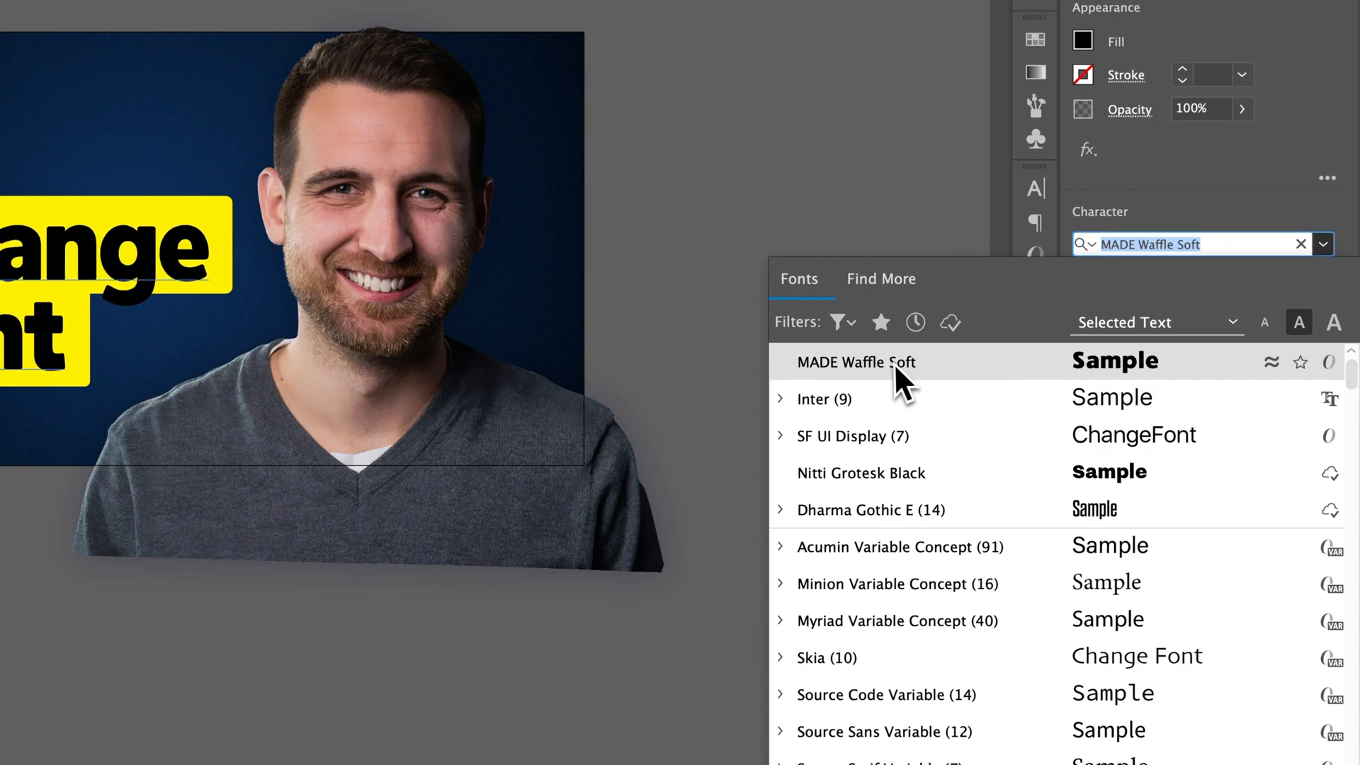
- Set the headline in MADE Waffle Soft and confirm ExtraBold as its weight
{"action": "left_click", "coordinate": [857, 363]}
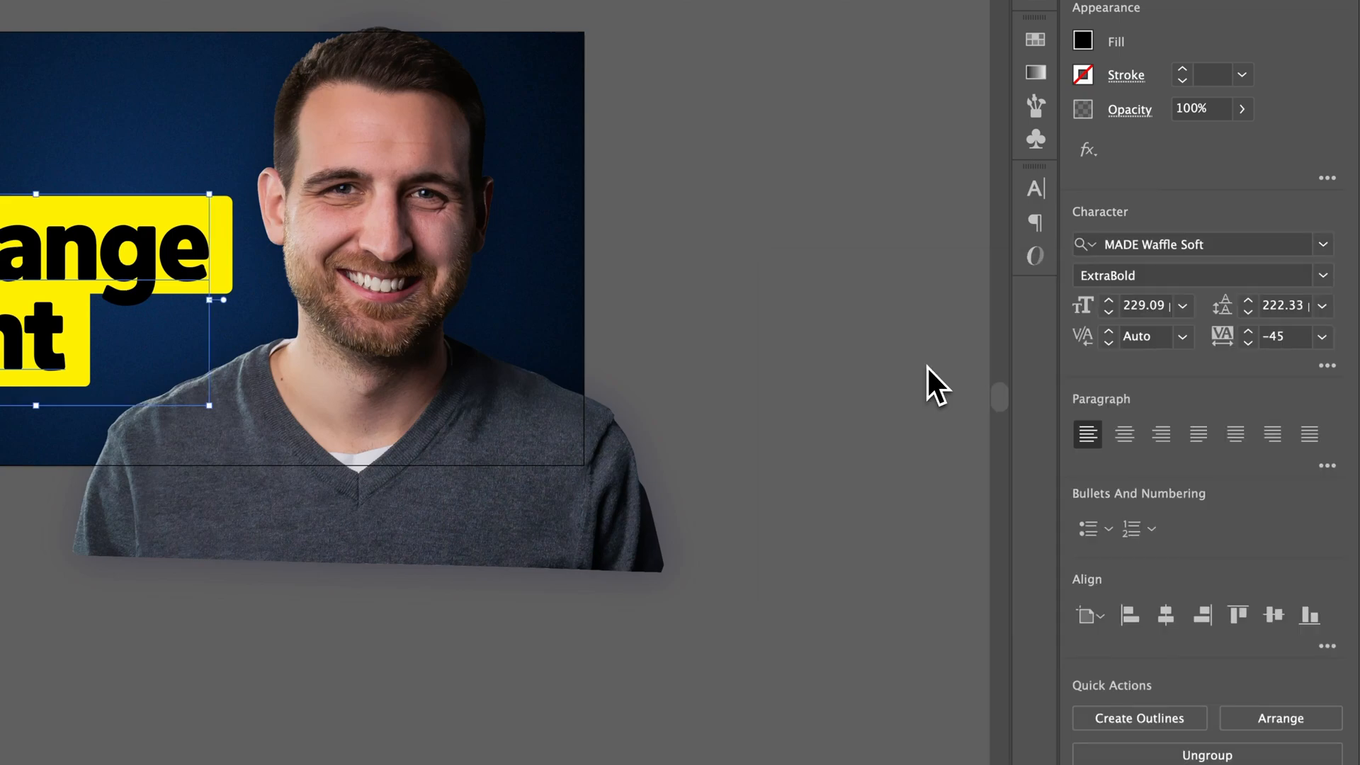
{"action": "mouse_move", "coordinate": [1111, 330]}
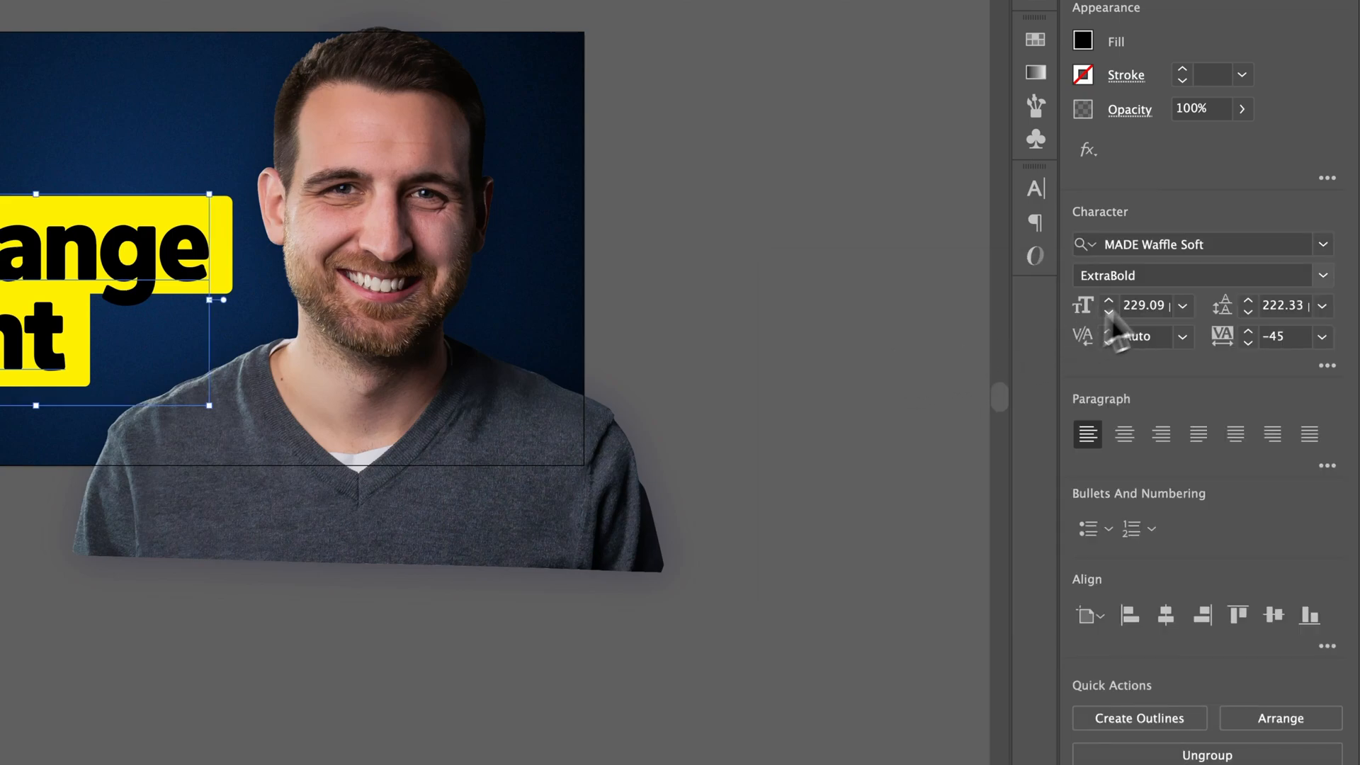
{"action": "left_click", "coordinate": [1324, 275]}
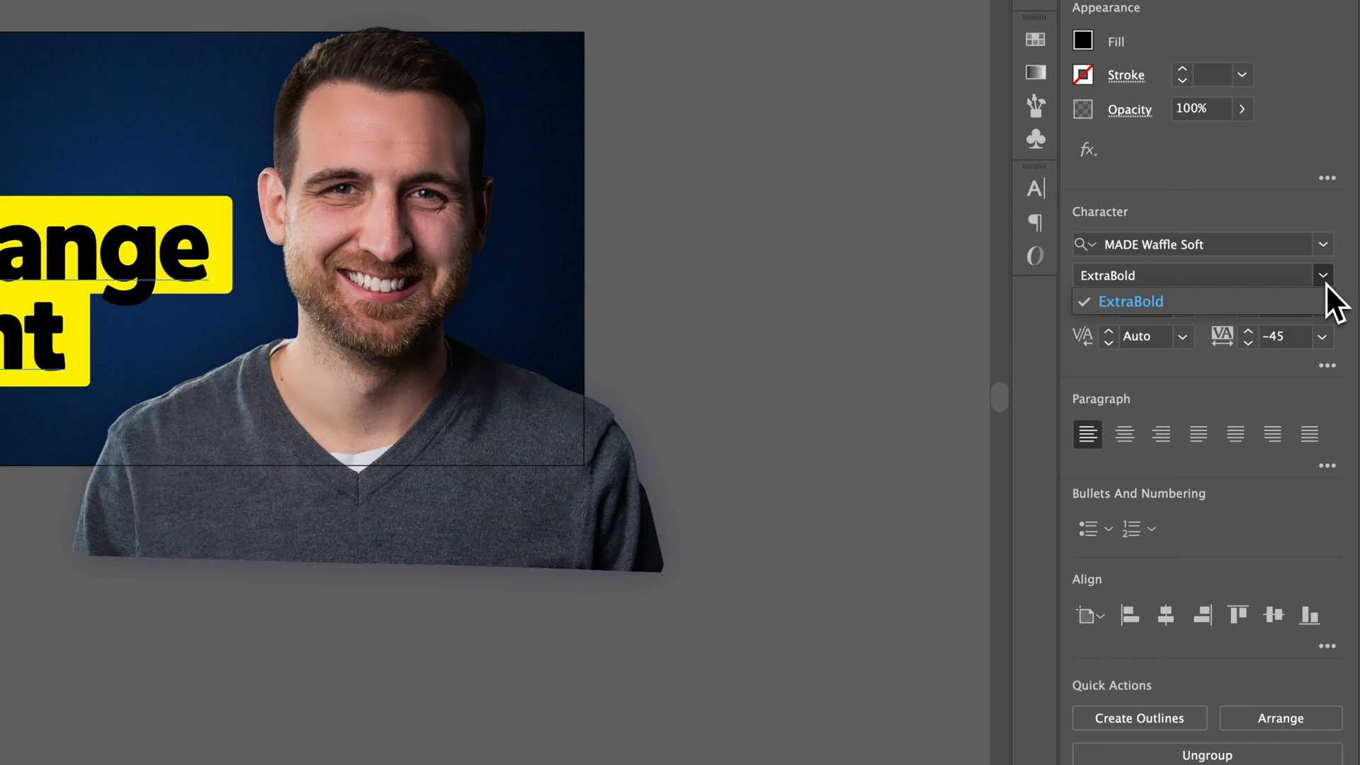
{"action": "left_click", "coordinate": [1131, 301]}
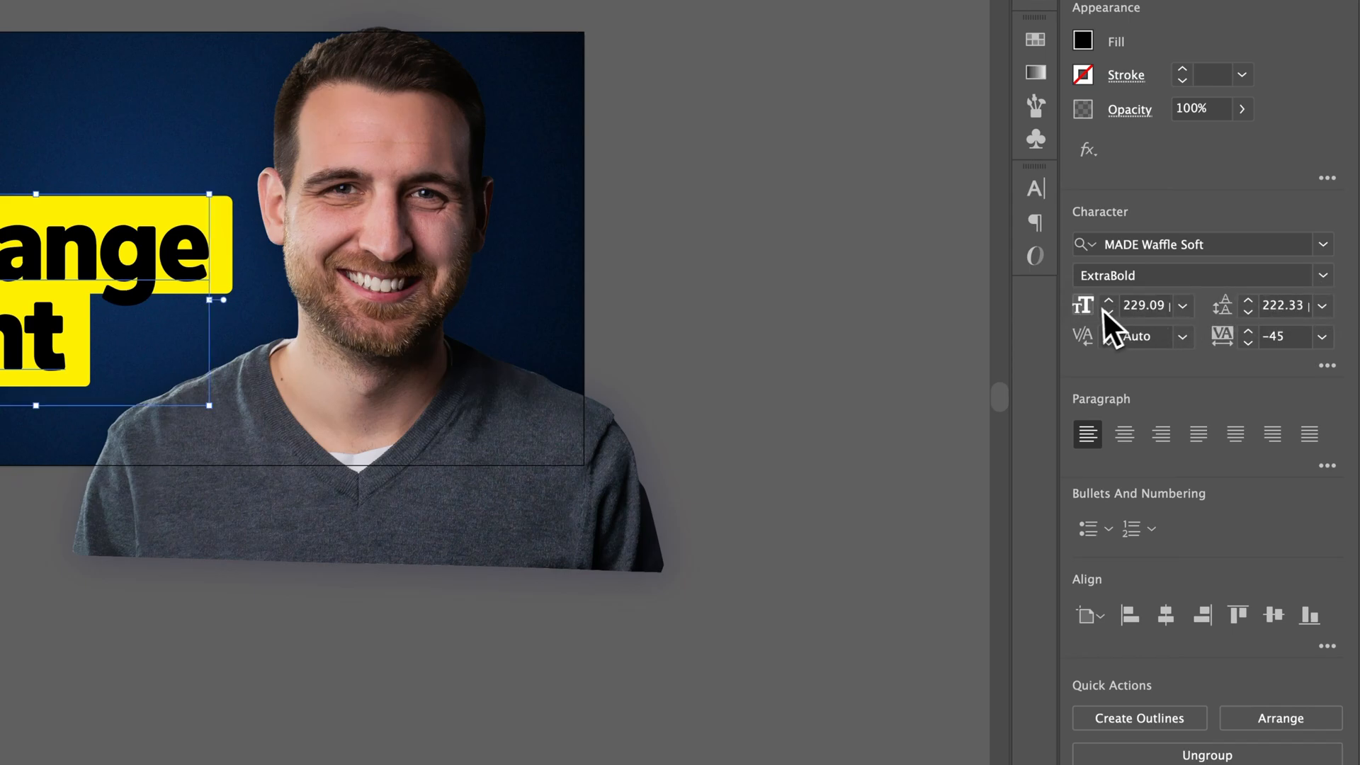
{"action": "mouse_move", "coordinate": [1220, 338]}
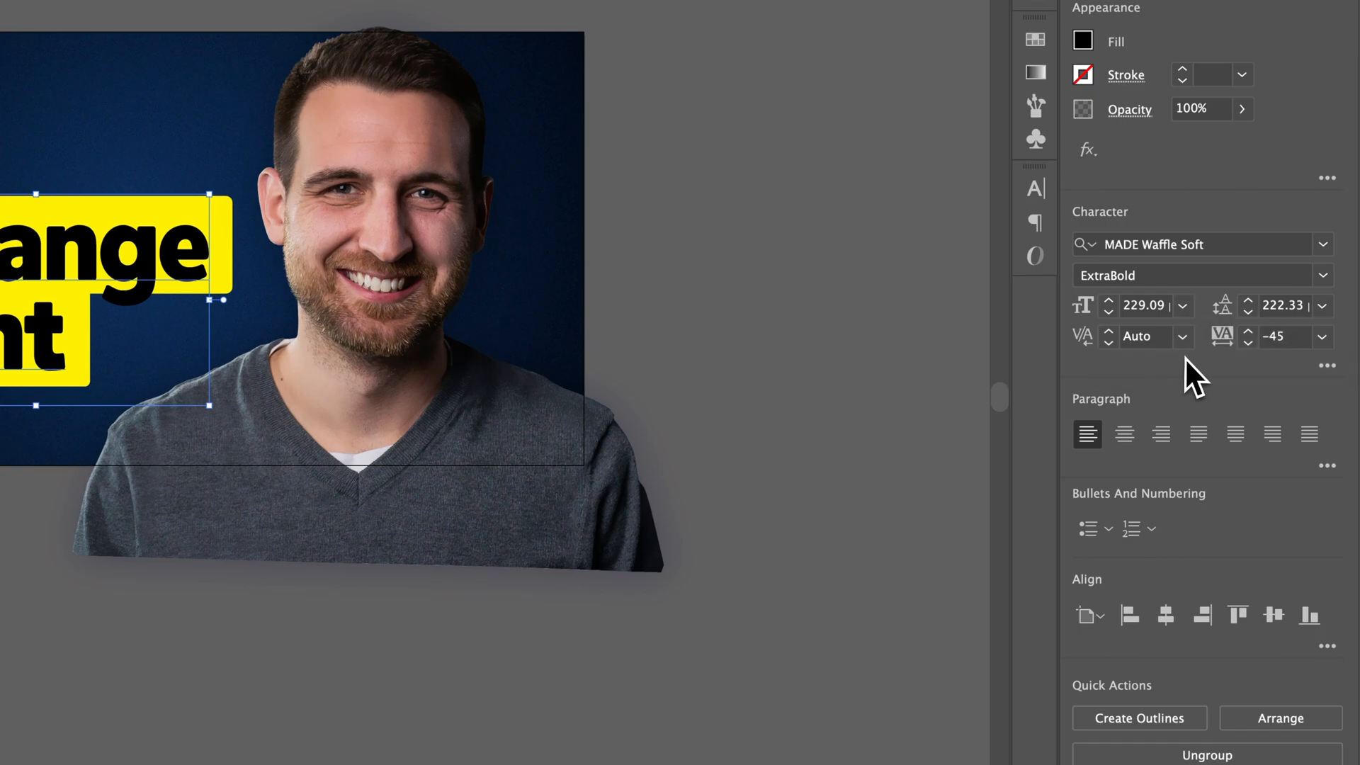
{"action": "mouse_move", "coordinate": [833, 269]}
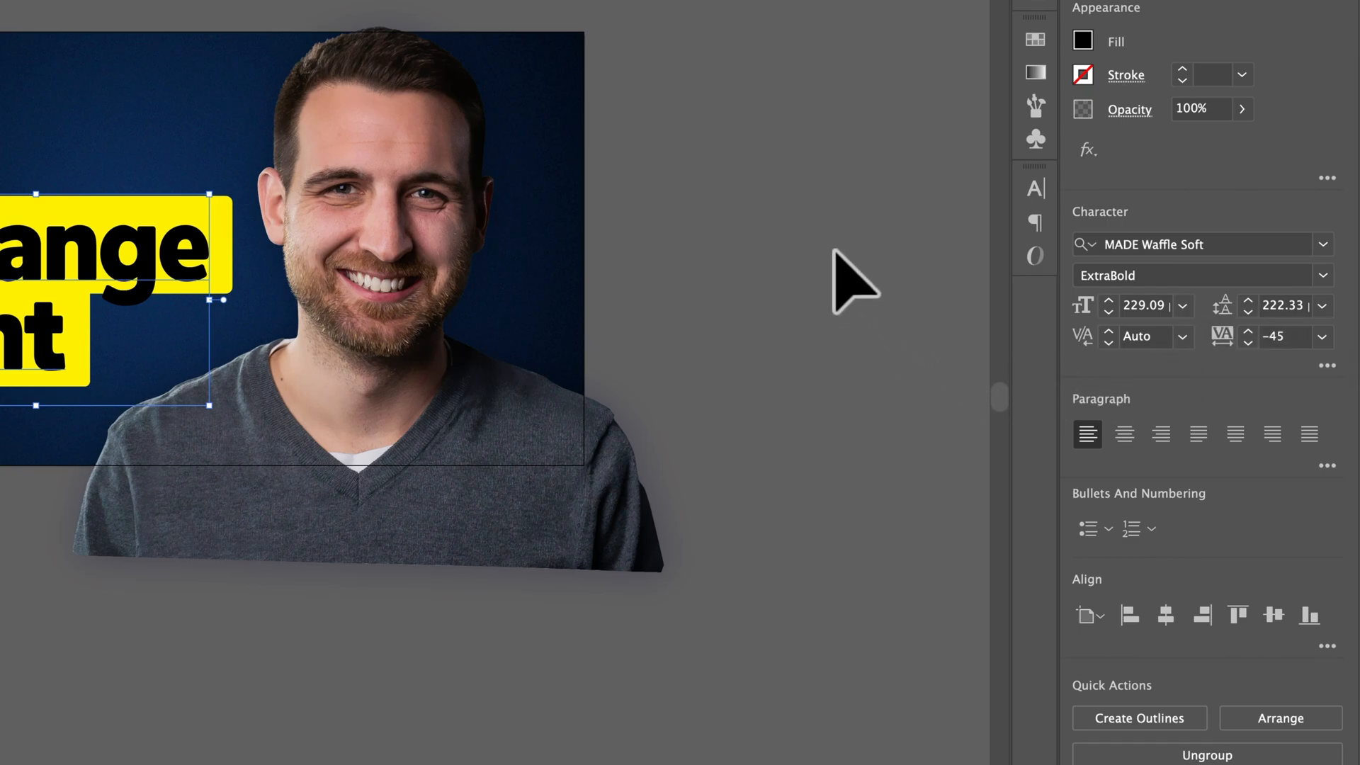